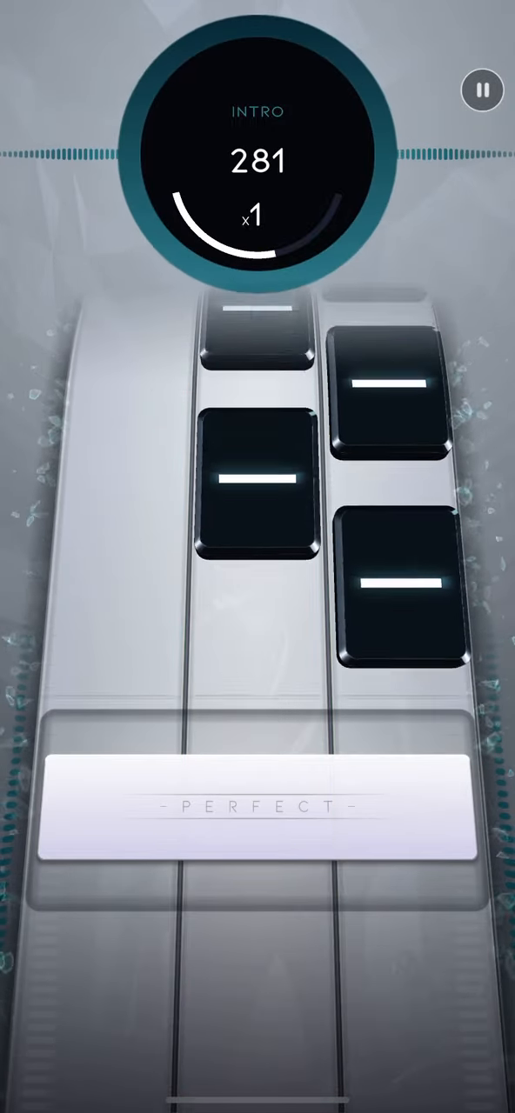
Step: Hit the intro tiles on the beat in the left and right lanes for perfect scores
left_click(96, 817)
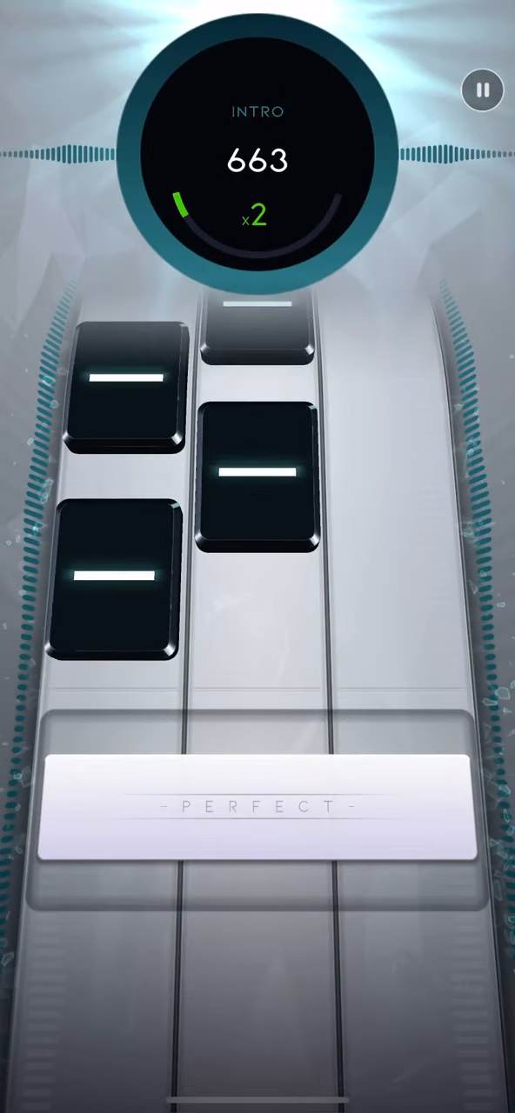
left_click(409, 817)
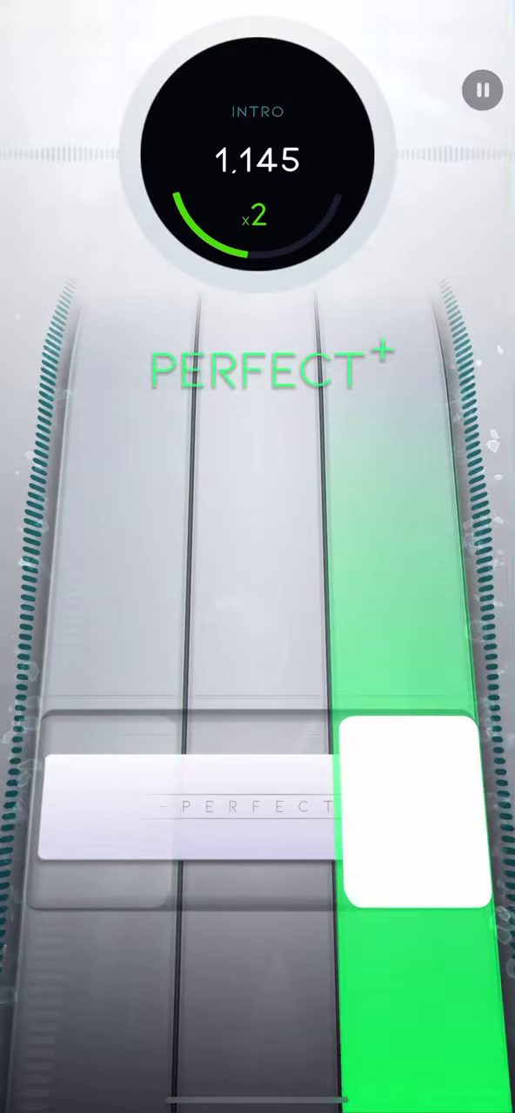
left_click(407, 814)
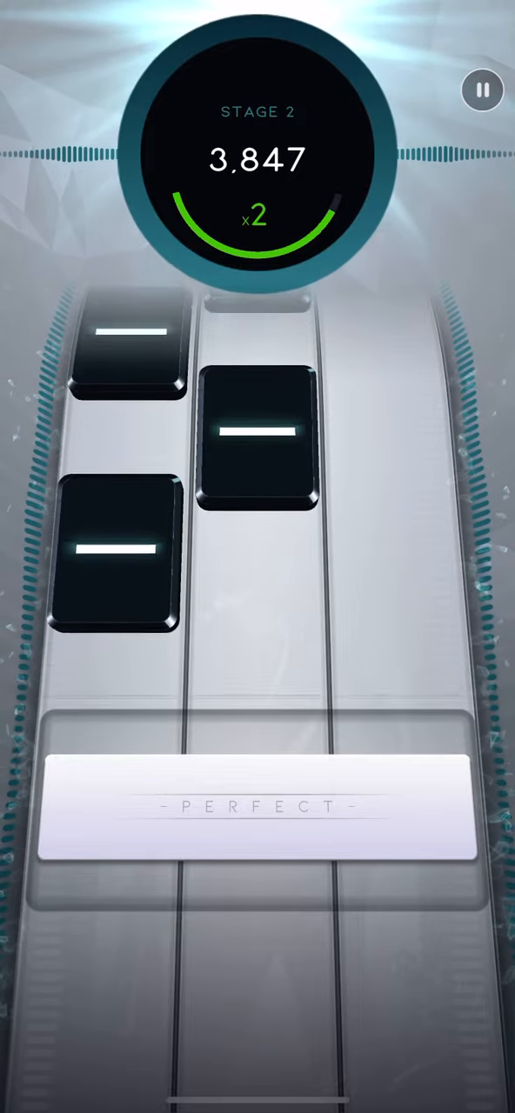
Step: Hit the stage 2 middle-lane tiles perfectly, lifting the score past 6,000 at x3
left_click(252, 839)
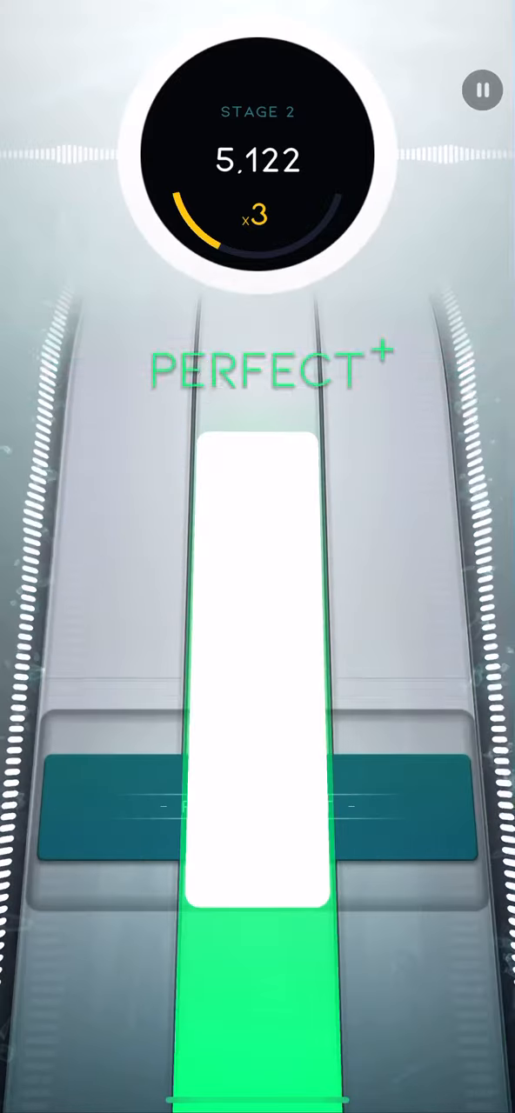
left_click(258, 803)
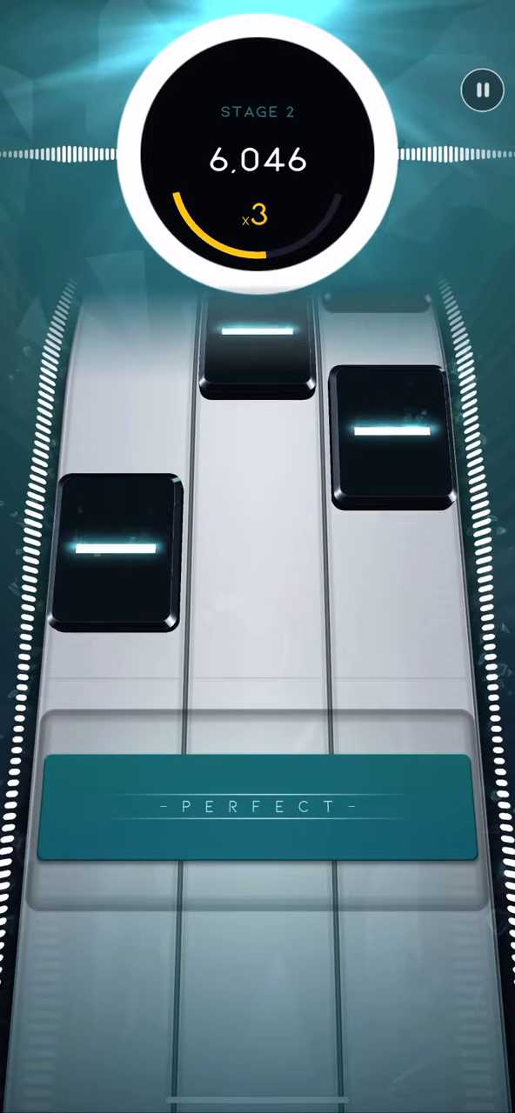
left_click(256, 809)
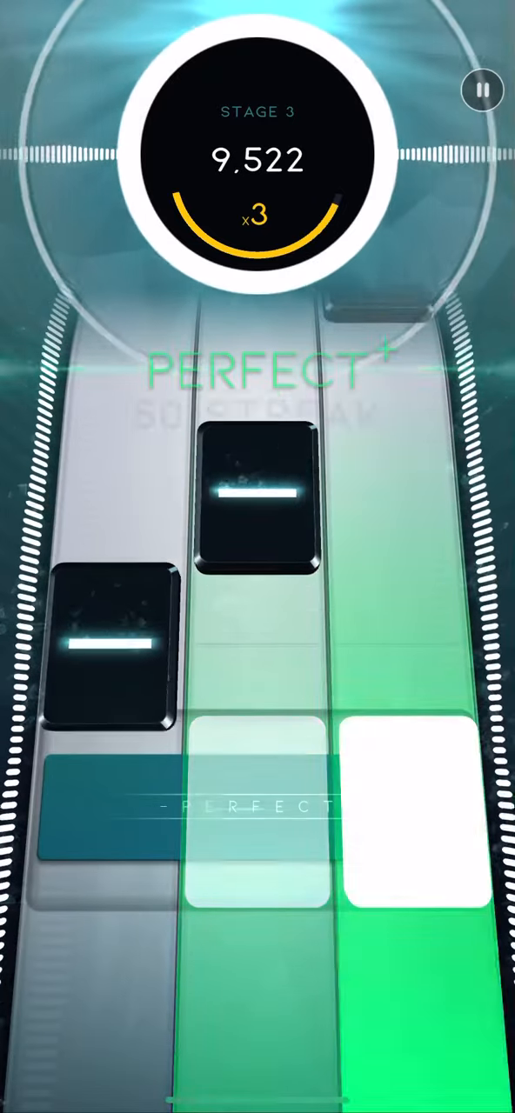
Step: Hit the stage 3 tiles, including the paired ones together, to reach stage 4 above 22,500
left_click(98, 818)
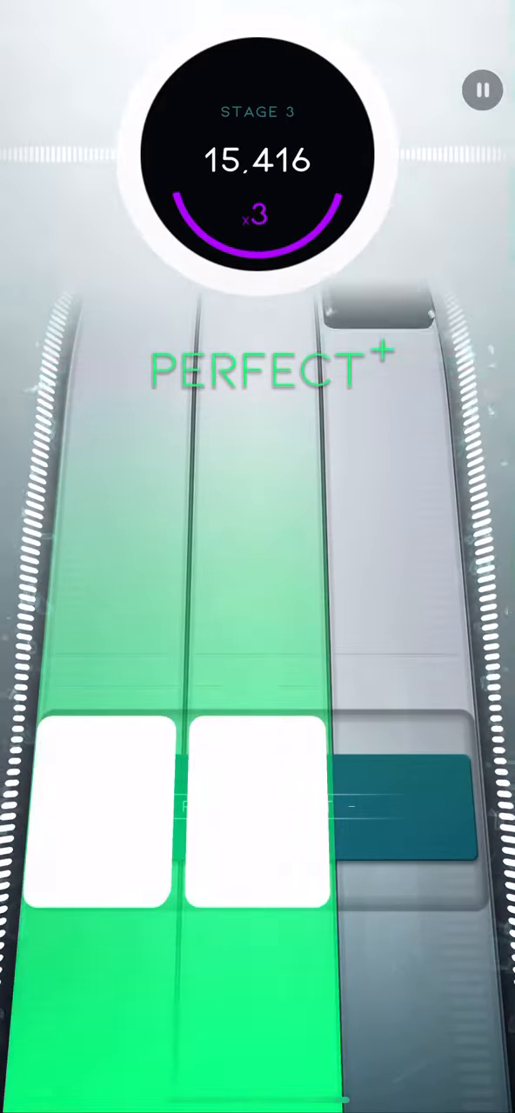
left_click(253, 809)
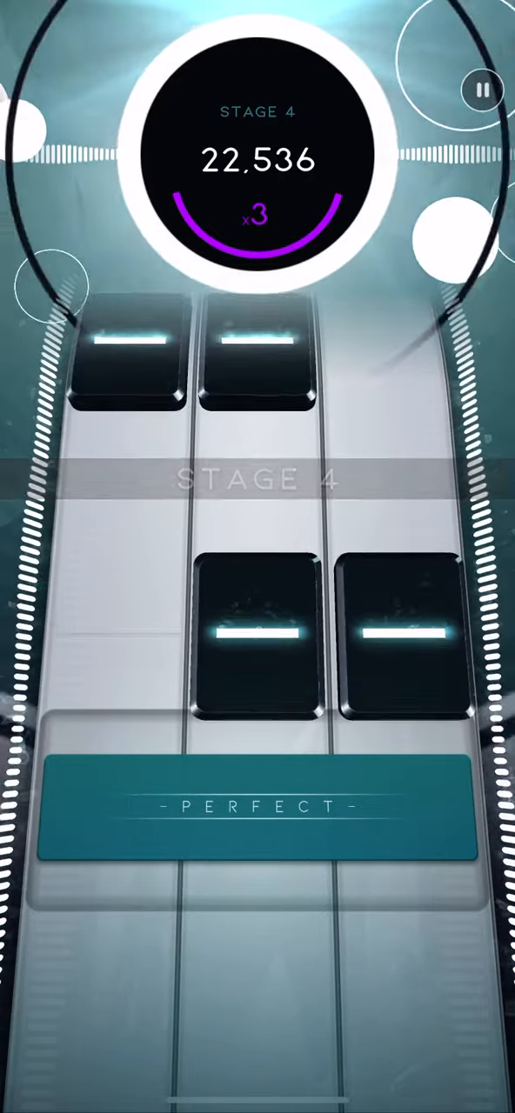
Step: Hit the stage 4 tiles in the middle and left lanes, pushing the score past 31,000
left_click(257, 635)
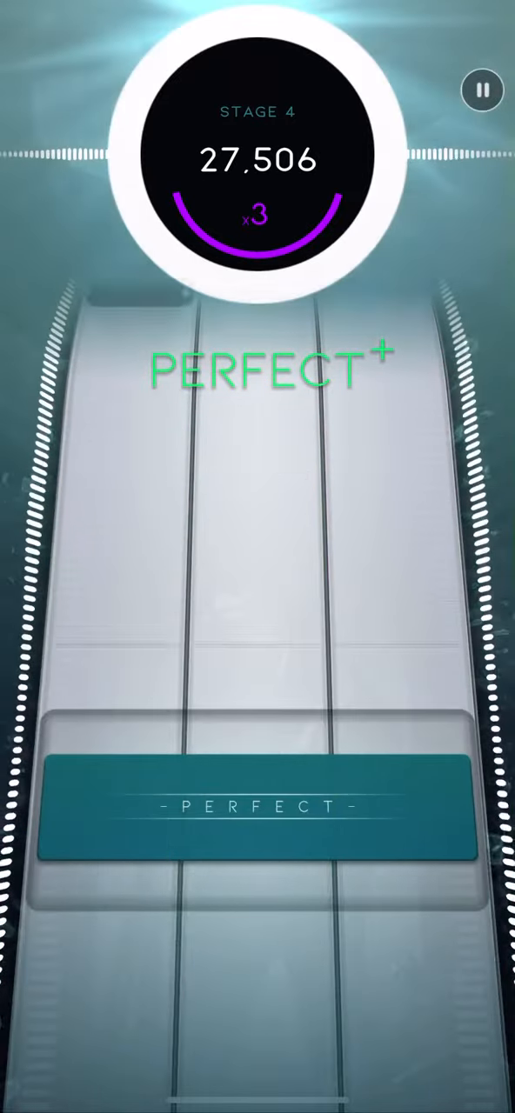
left_click(96, 818)
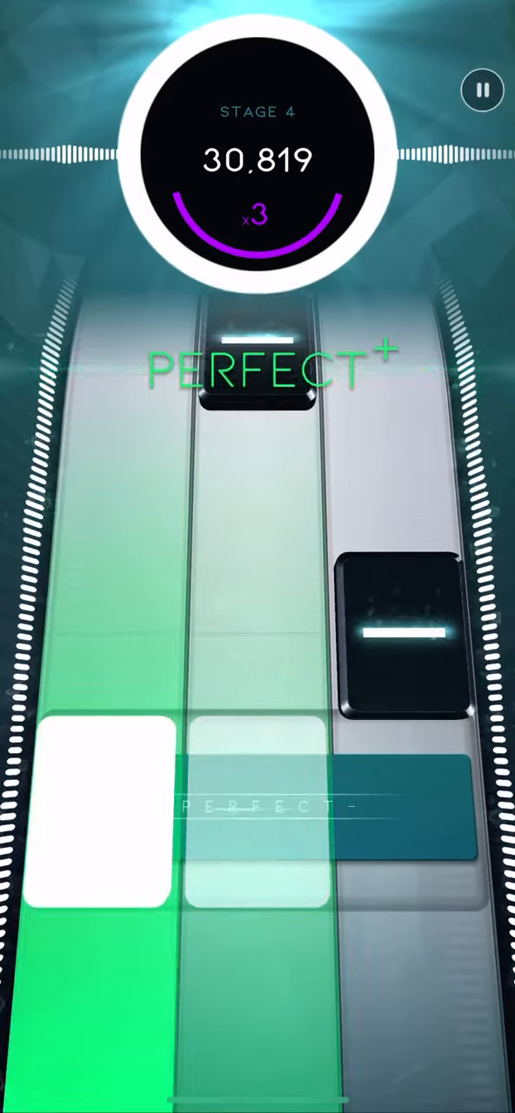
left_click(103, 809)
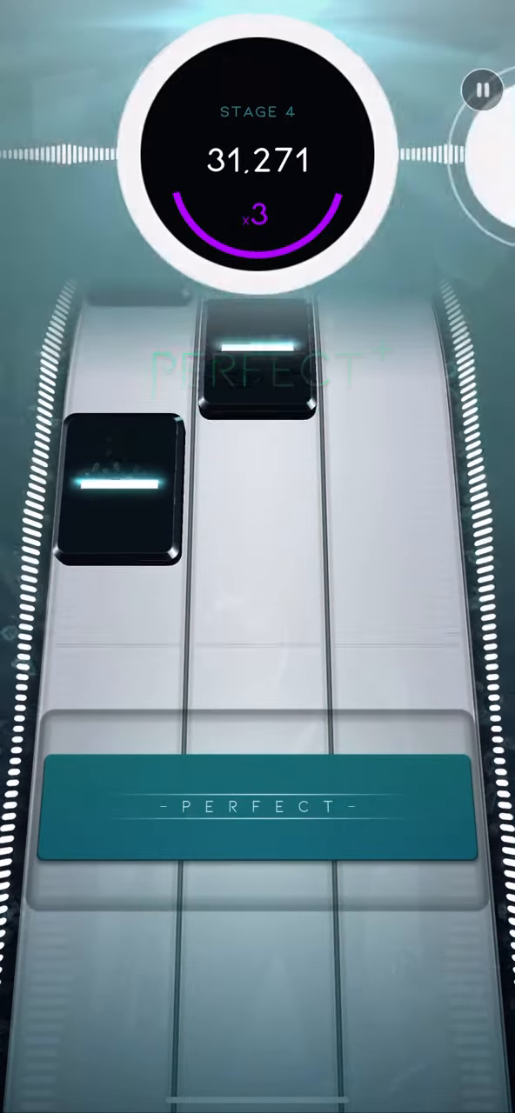